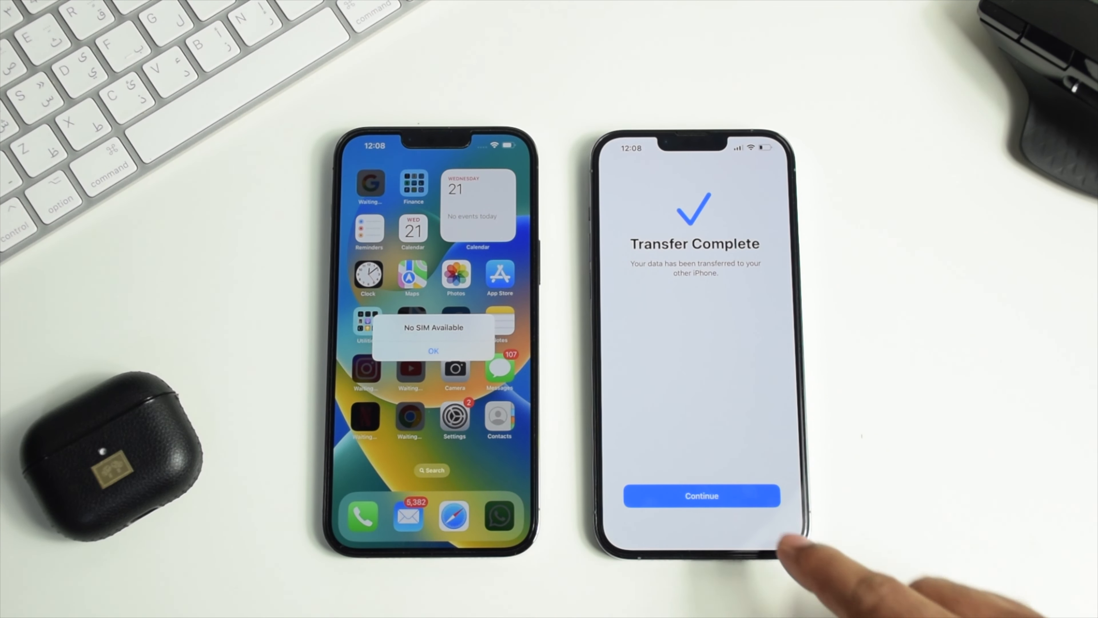
- Continue past Transfer Complete to the erase prompt and accept the No SIM Available alert
left_click(701, 496)
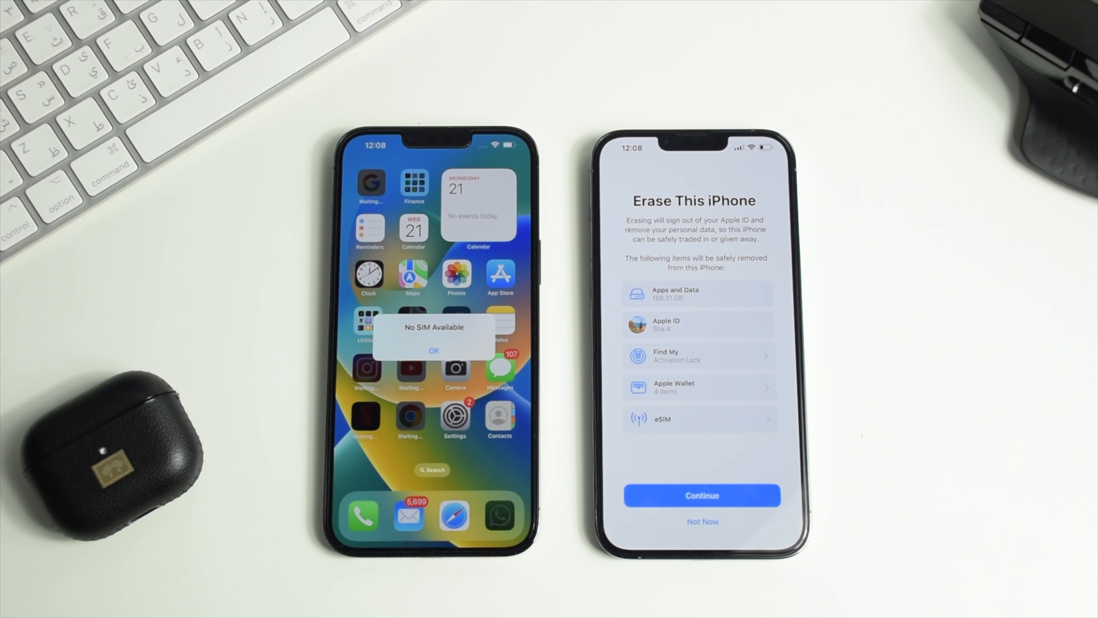
left_click(433, 350)
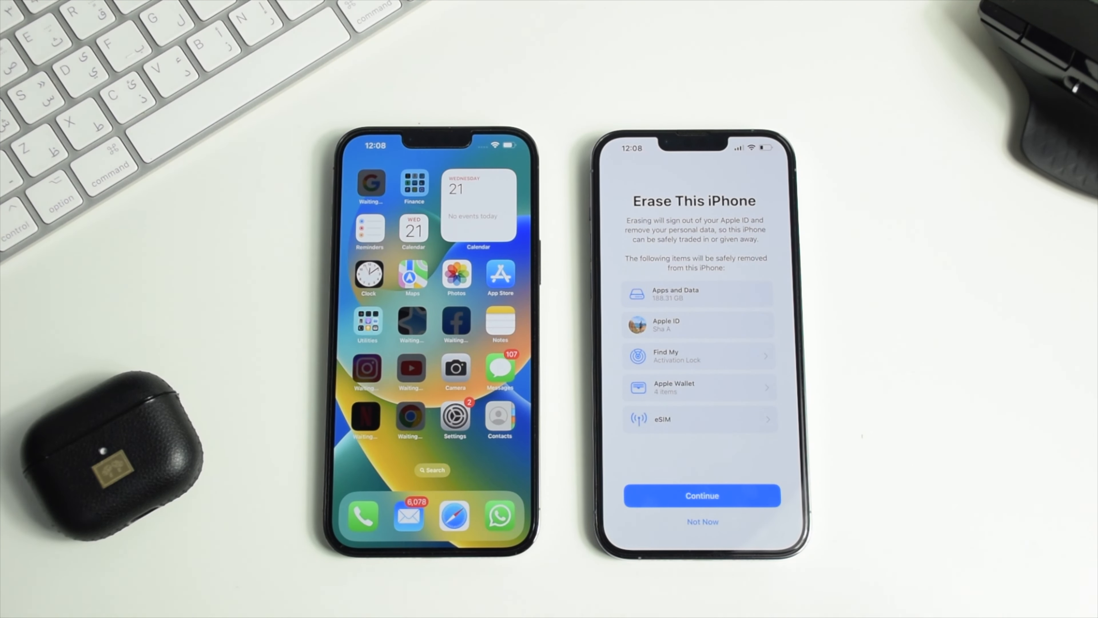